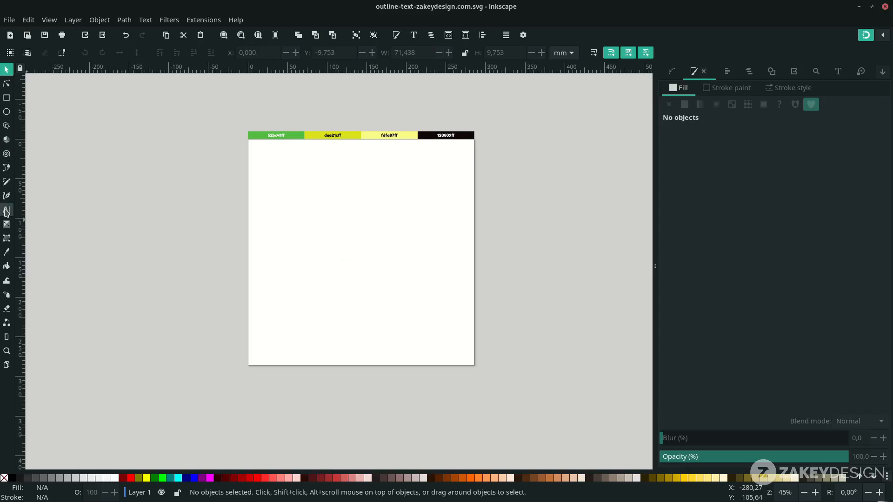
- Type 'Aloha' on the page and set its font family to Ashington
{"action": "left_click", "coordinate": [7, 210]}
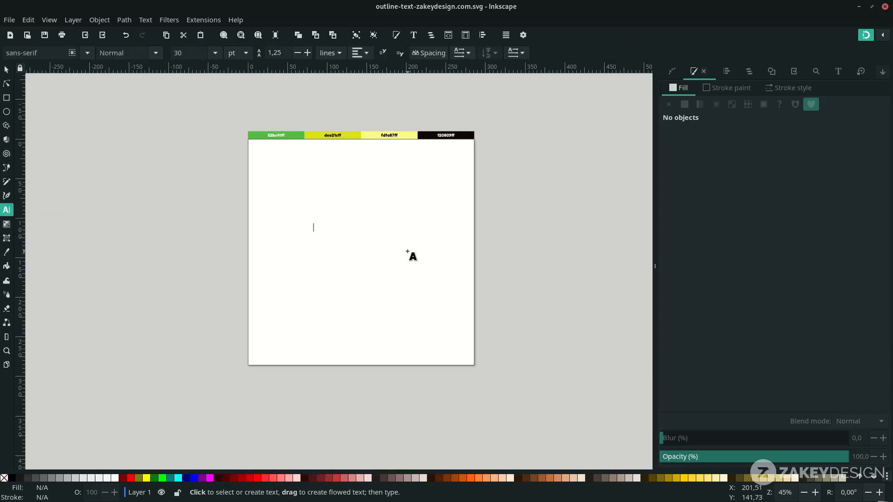
{"action": "type", "text": "Aloha"}
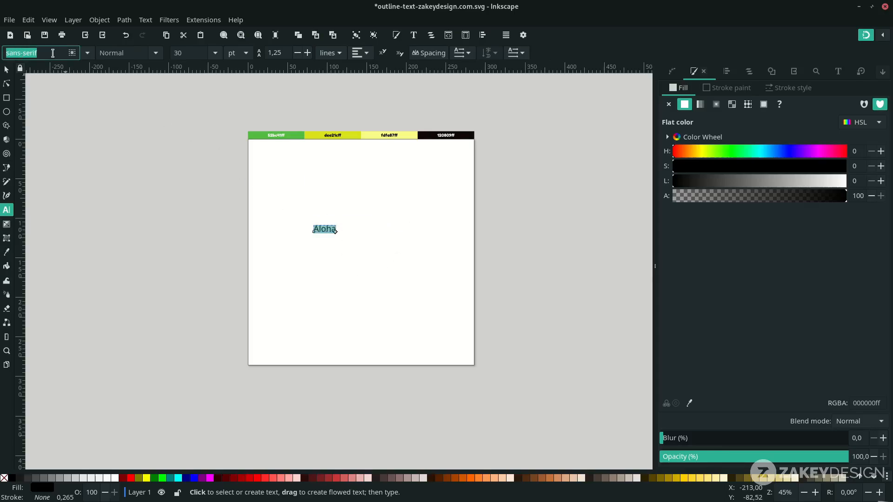
{"action": "type", "text": "ash"}
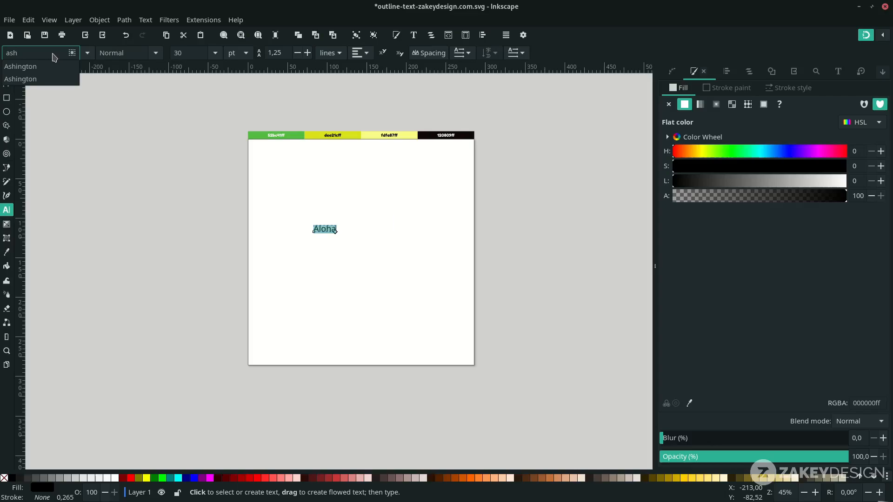
{"action": "left_click", "coordinate": [21, 66]}
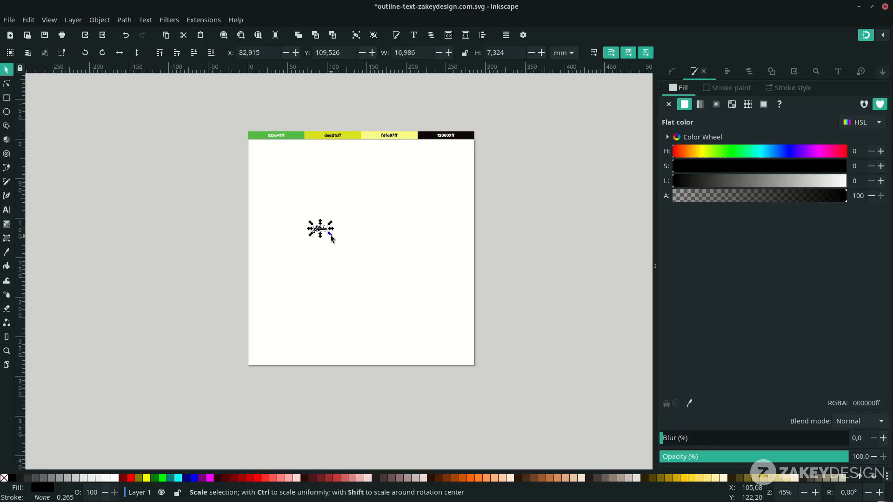
- Select the Aloha text and scale it up with a corner handle to span the page
{"action": "left_click", "coordinate": [320, 229]}
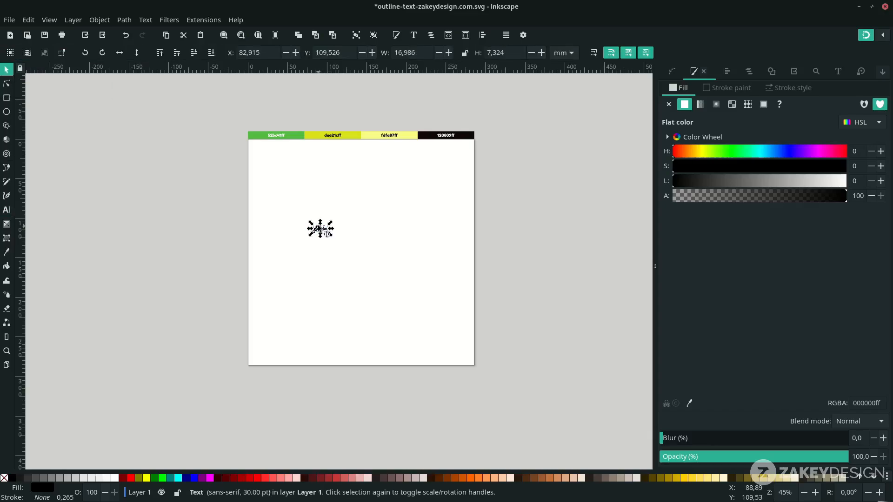
{"action": "mouse_move", "coordinate": [332, 238]}
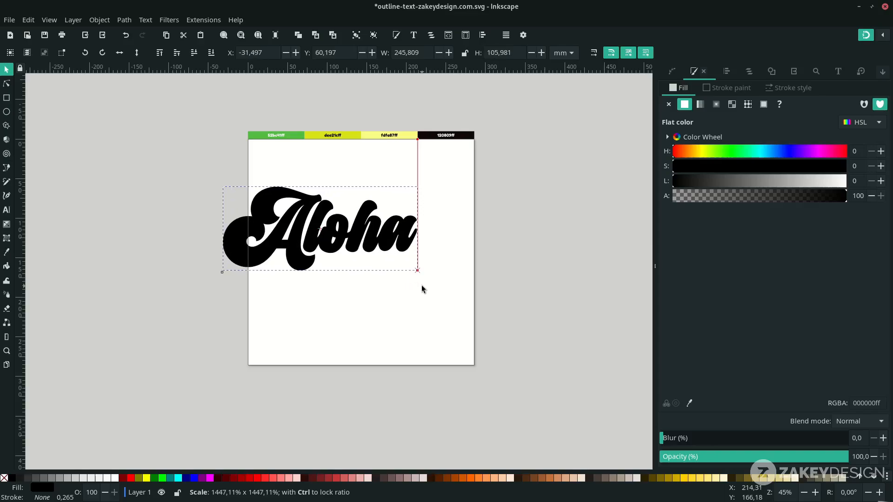
{"action": "left_click_drag", "start_coordinate": [319, 228], "coordinate": [349, 245]}
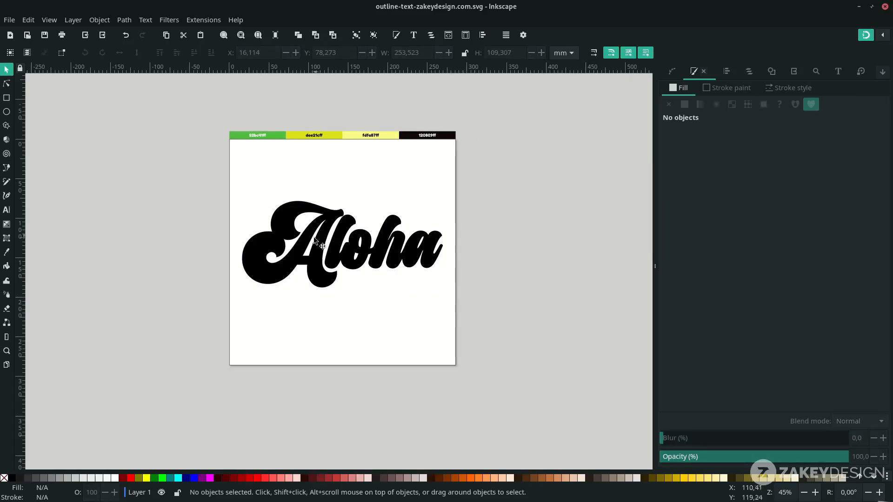
{"action": "mouse_move", "coordinate": [389, 317]}
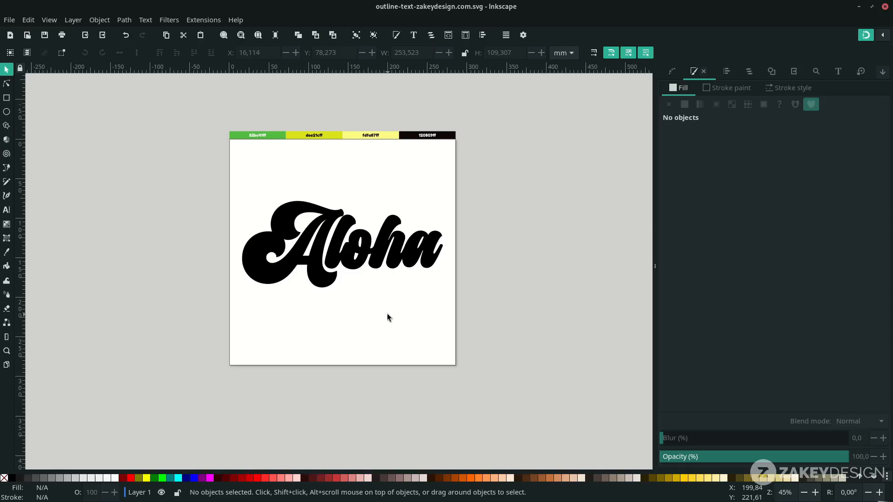
- Place the text cursor inside the Aloha text to edit its letters
{"action": "scroll", "scroll_direction": "left", "scroll_amount": 3}
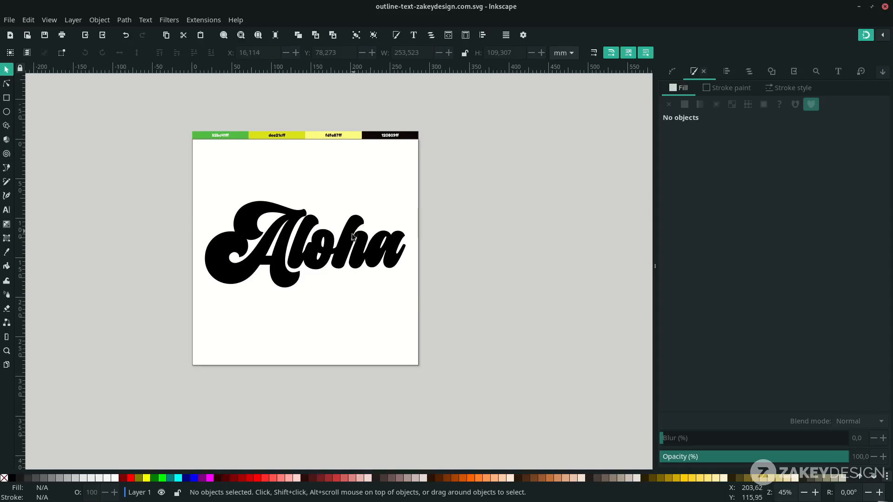
{"action": "mouse_move", "coordinate": [345, 249]}
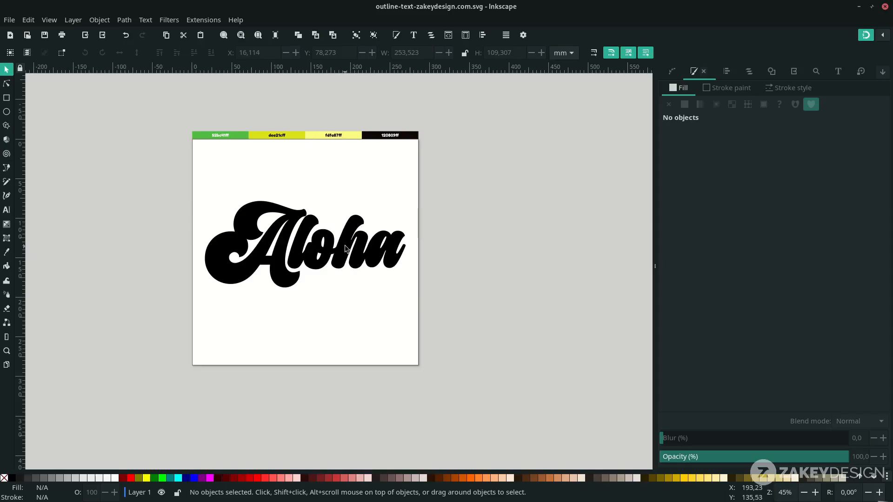
{"action": "mouse_move", "coordinate": [360, 254]}
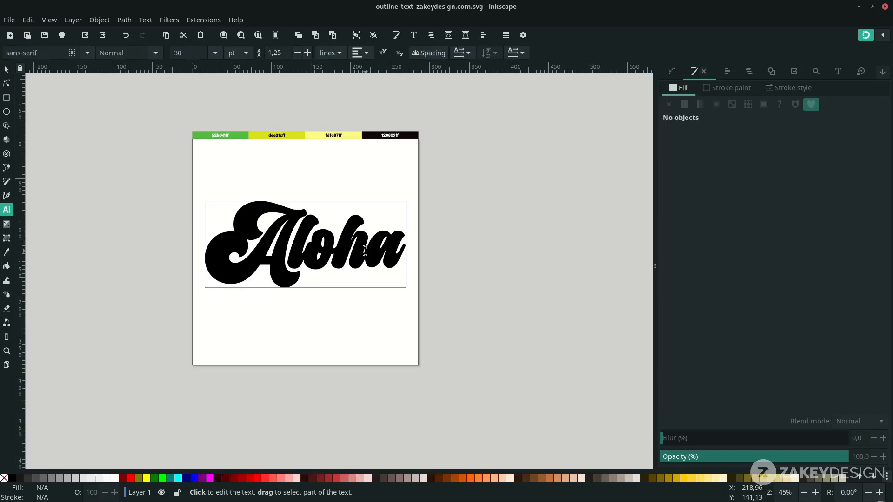
{"action": "left_click", "coordinate": [353, 245]}
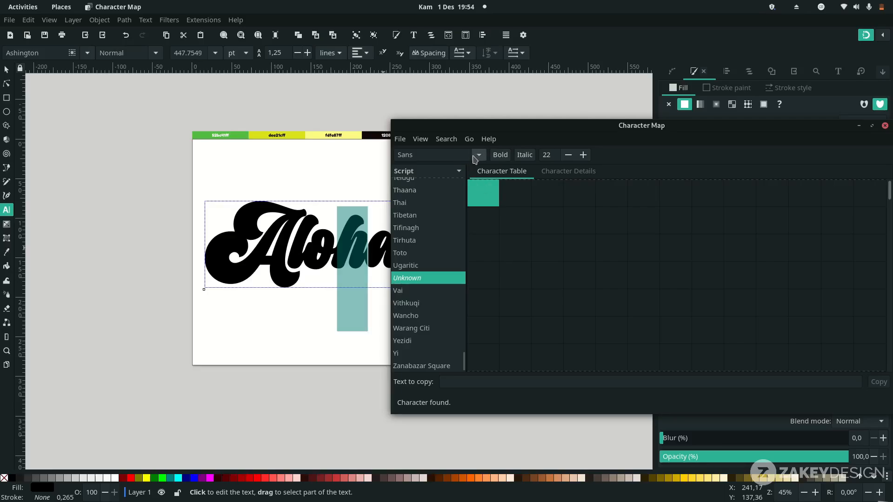
- Show Ashington's Private Use Area glyphs by Unicode block and pick a swash final 'a'
{"action": "type", "text": "as"}
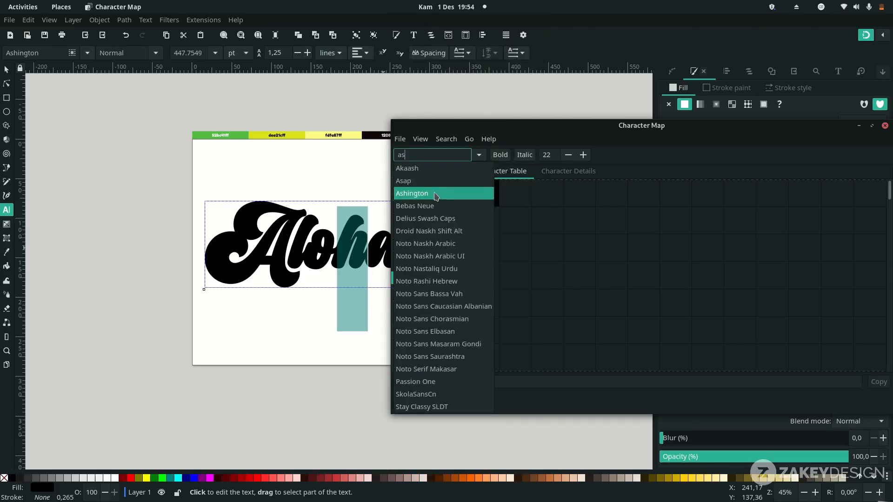
{"action": "left_click", "coordinate": [411, 193]}
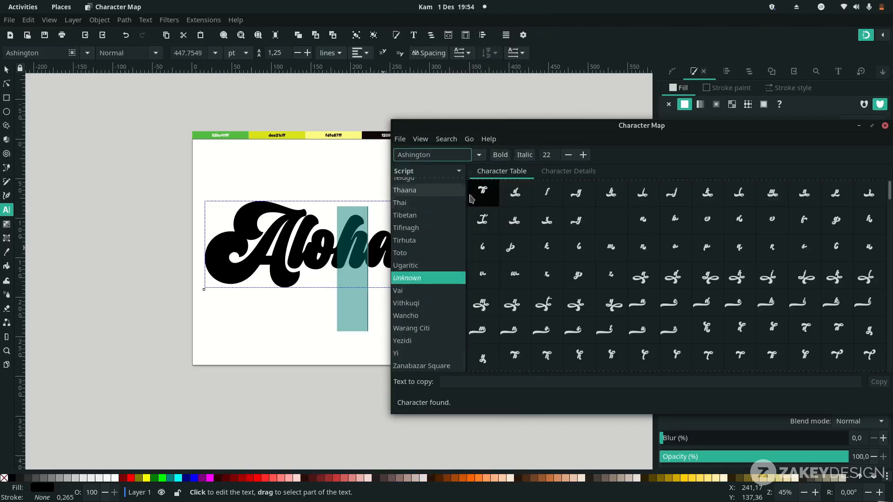
{"action": "left_click", "coordinate": [420, 139]}
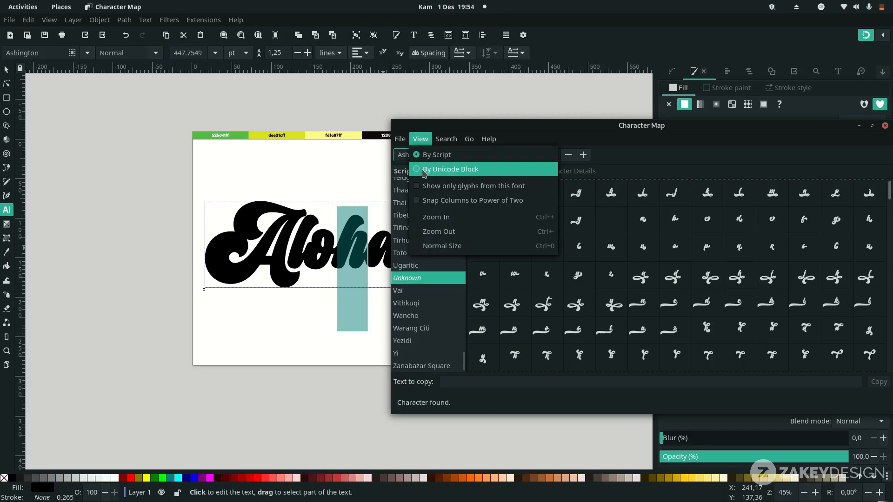
{"action": "left_click", "coordinate": [451, 168]}
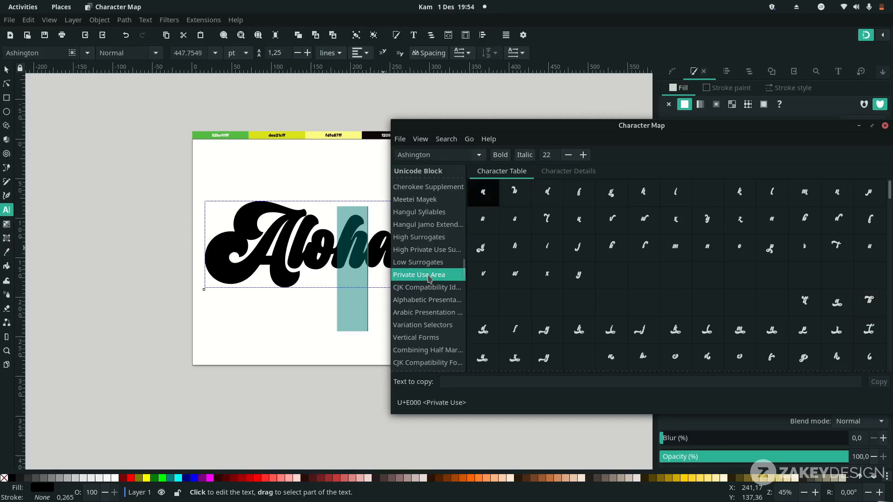
{"action": "mouse_move", "coordinate": [433, 281]}
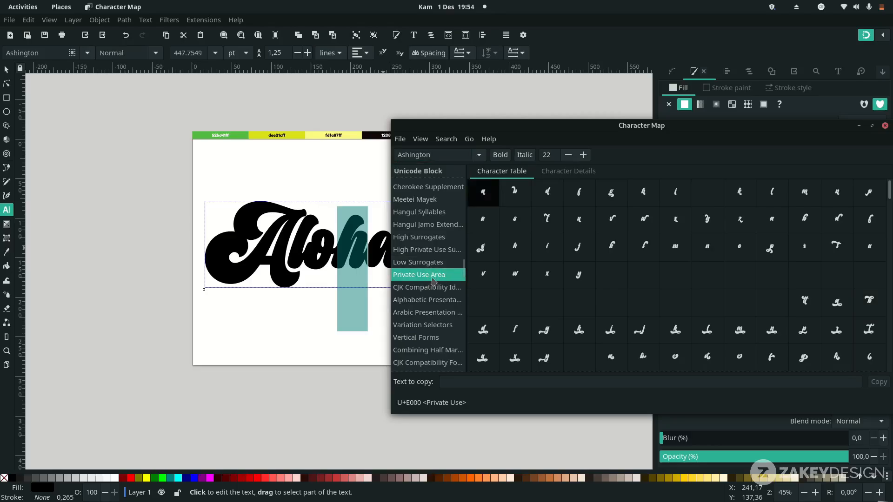
{"action": "left_click", "coordinate": [547, 248]}
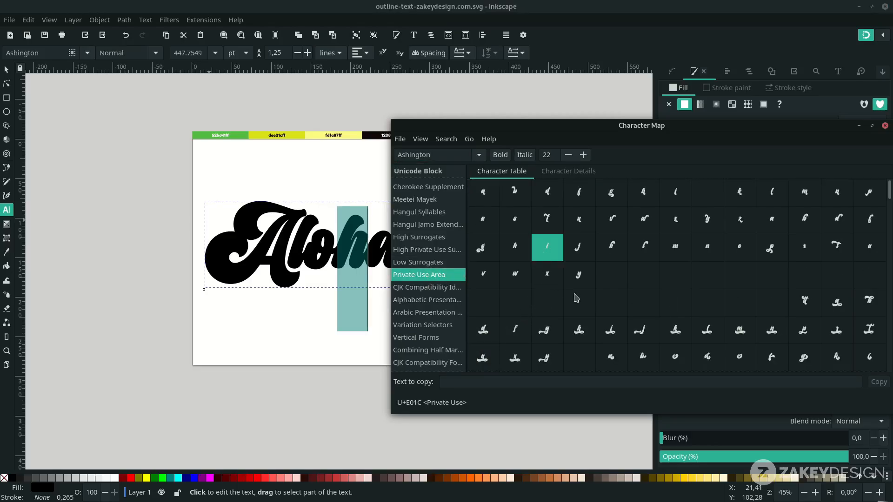
{"action": "left_click", "coordinate": [579, 330]}
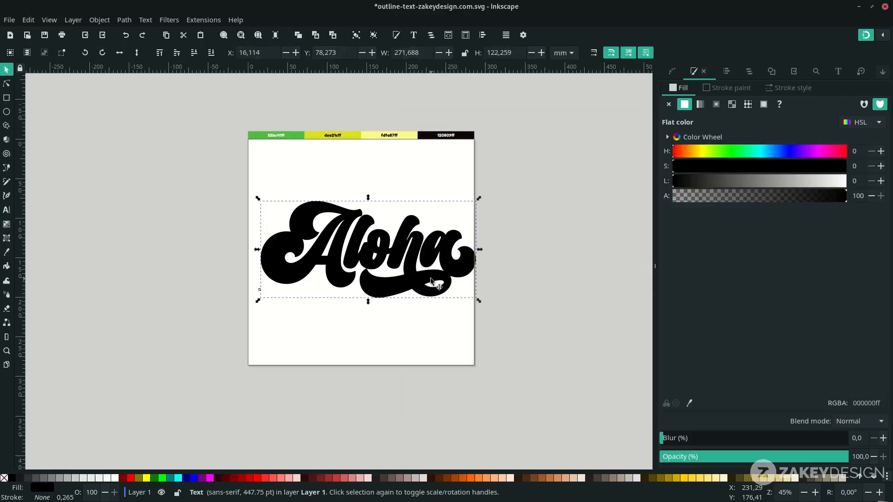
{"action": "mouse_move", "coordinate": [449, 265]}
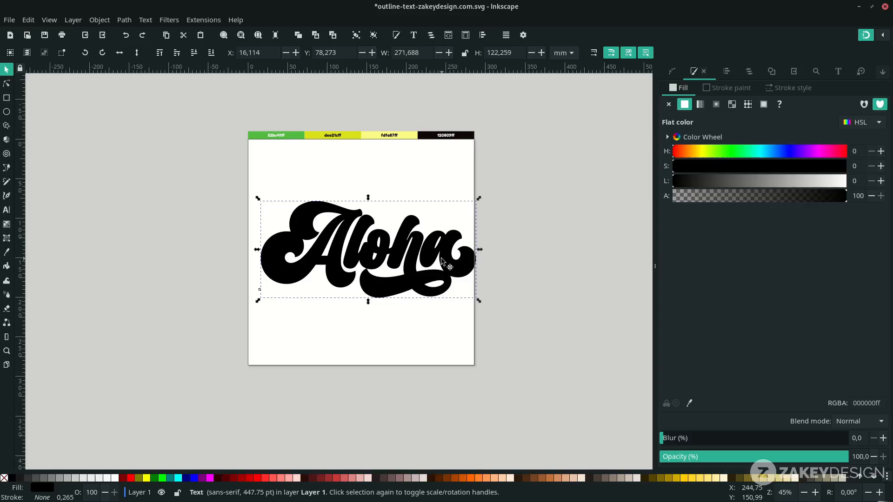
{"action": "mouse_move", "coordinate": [449, 246]}
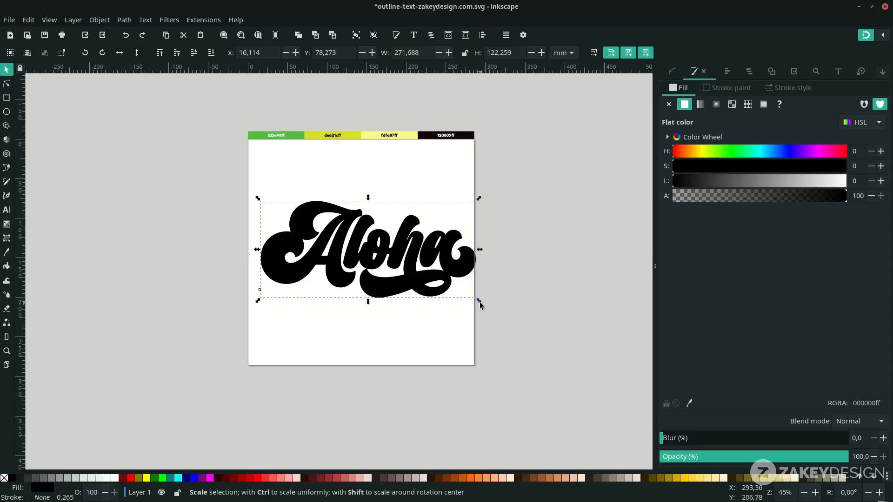
- Deselect the resized swash Aloha lettering by clicking empty canvas
{"action": "left_click", "coordinate": [508, 277]}
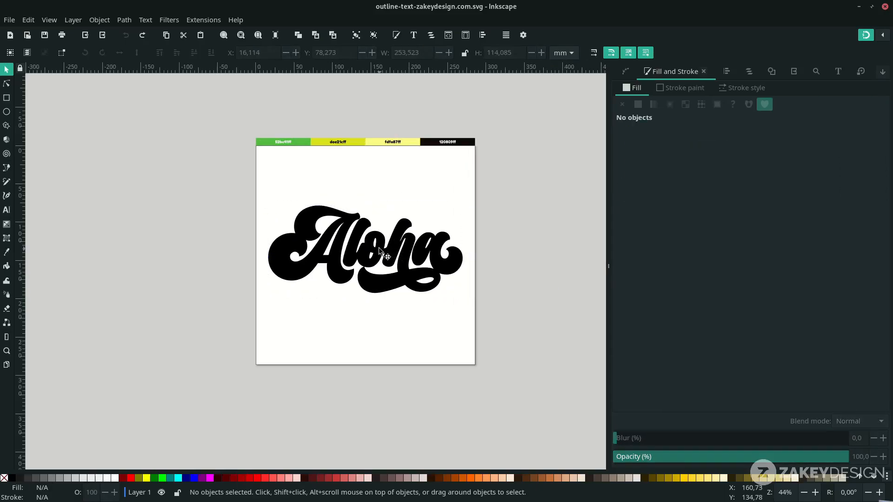
- Set the lettering gradient's top stop to green 52bc41 and bottom stop to yellow dee21c
{"action": "left_click", "coordinate": [364, 250]}
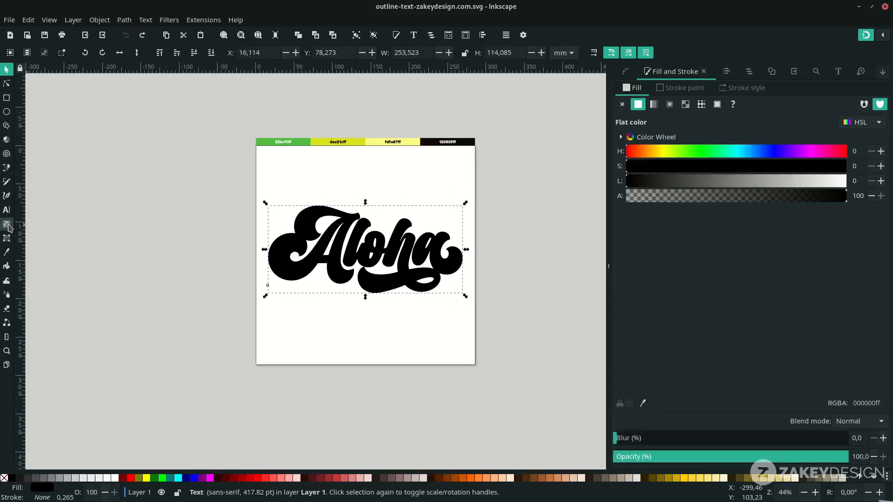
{"action": "mouse_move", "coordinate": [8, 226]}
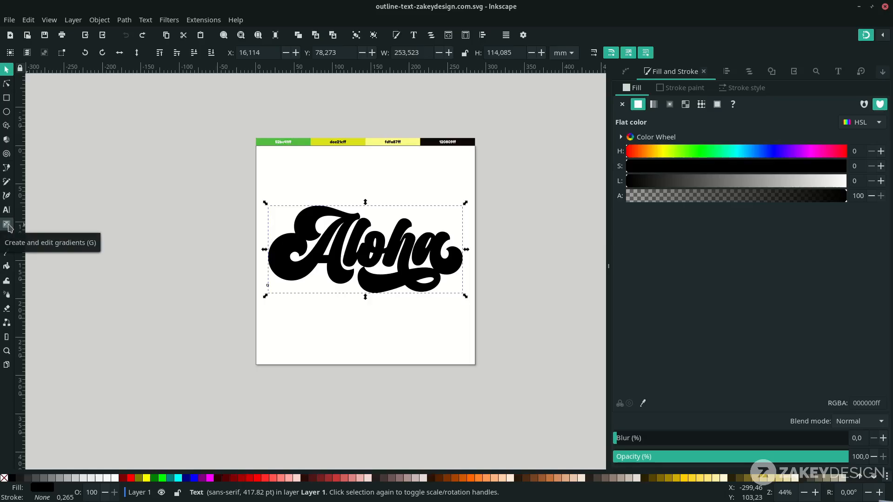
{"action": "left_click", "coordinate": [8, 224]}
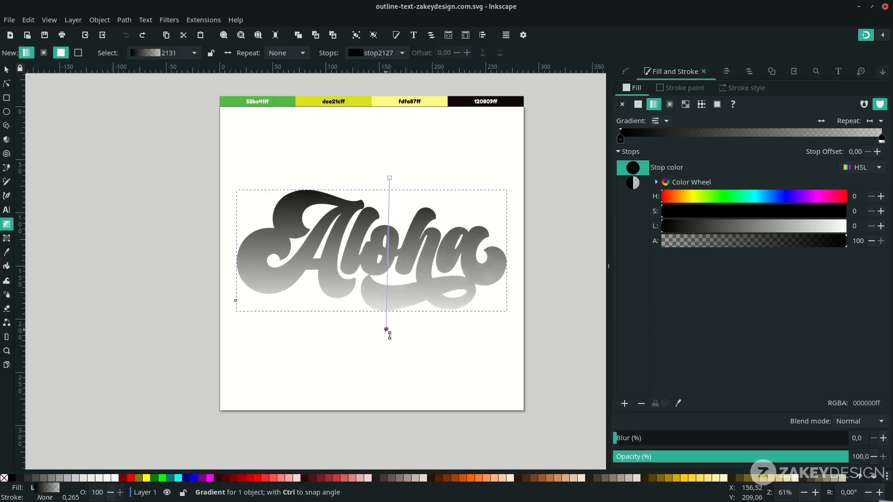
{"action": "left_click", "coordinate": [389, 178]}
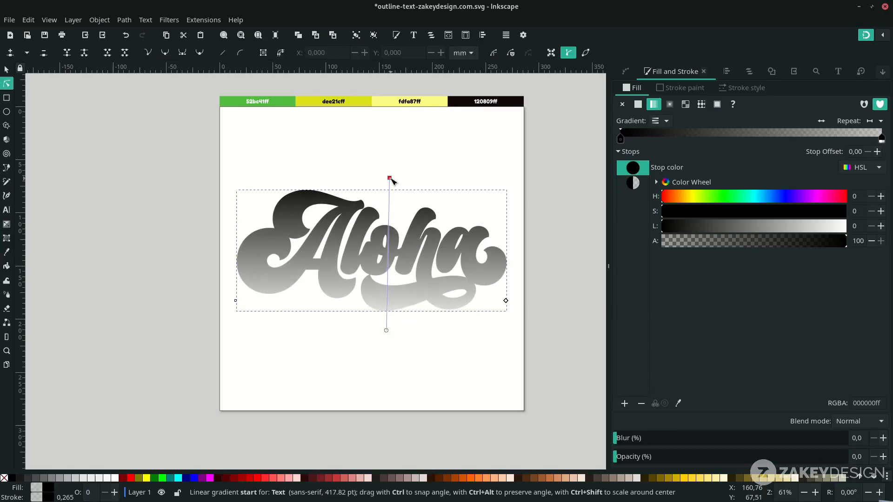
{"action": "left_click", "coordinate": [7, 251]}
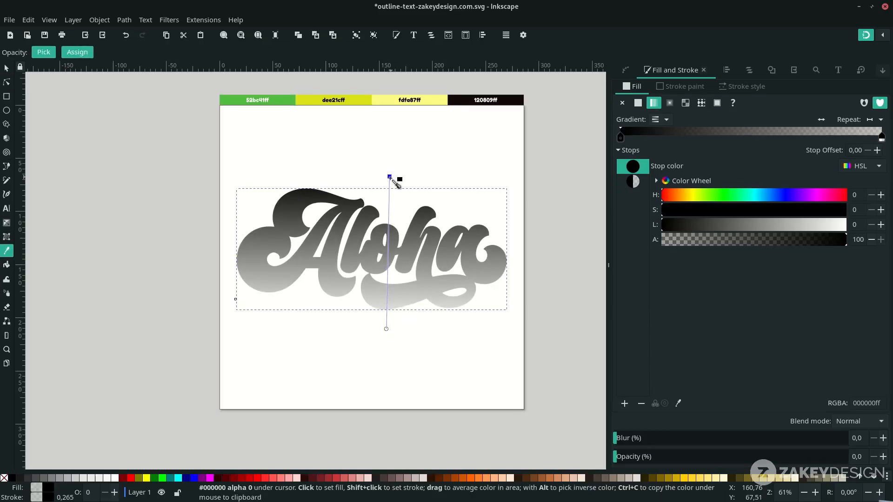
{"action": "mouse_move", "coordinate": [288, 101]}
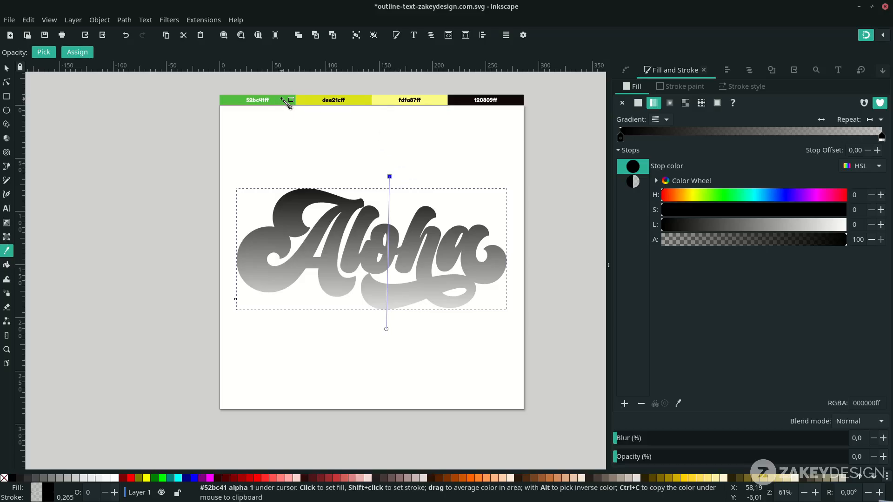
{"action": "left_click", "coordinate": [257, 99]}
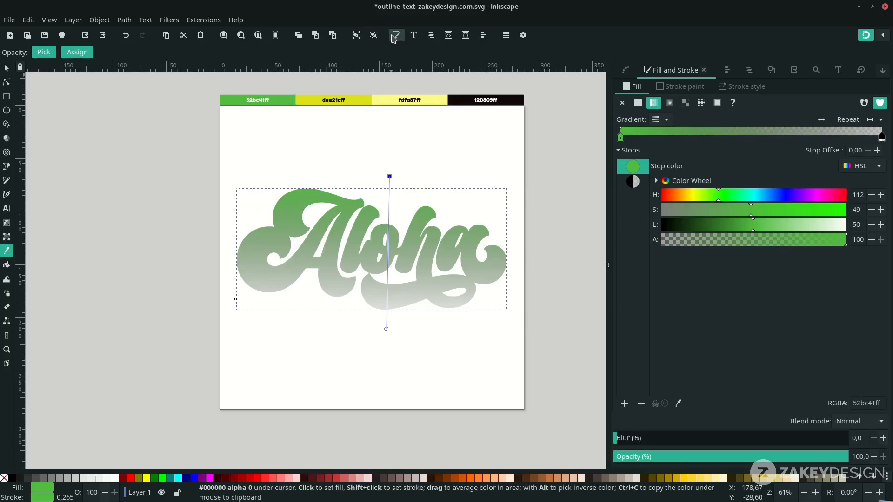
{"action": "mouse_move", "coordinate": [395, 35]}
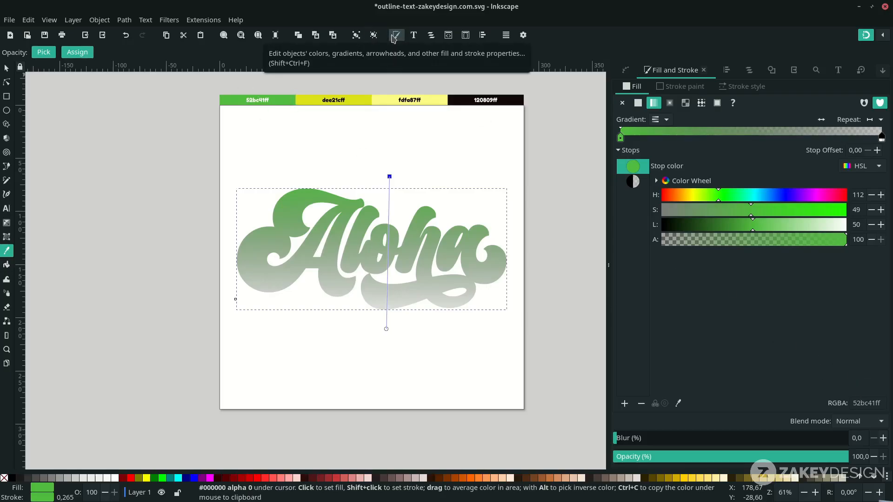
{"action": "mouse_move", "coordinate": [433, 319]}
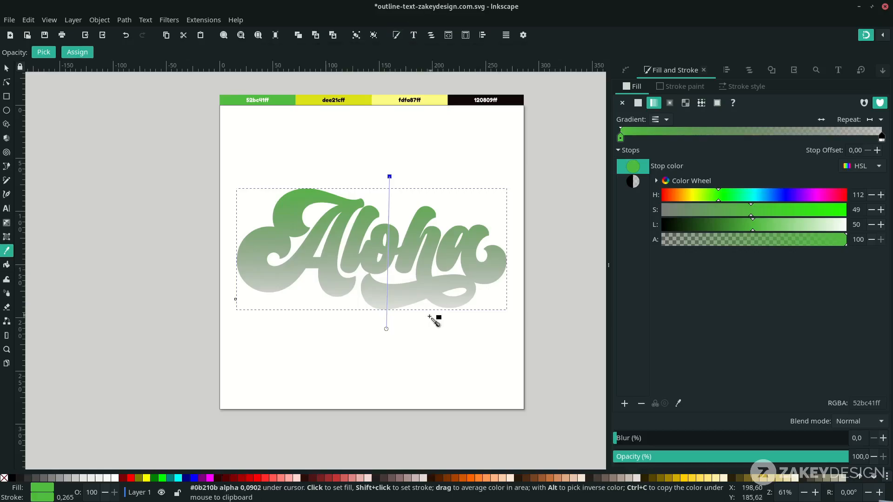
{"action": "left_click", "coordinate": [386, 330]}
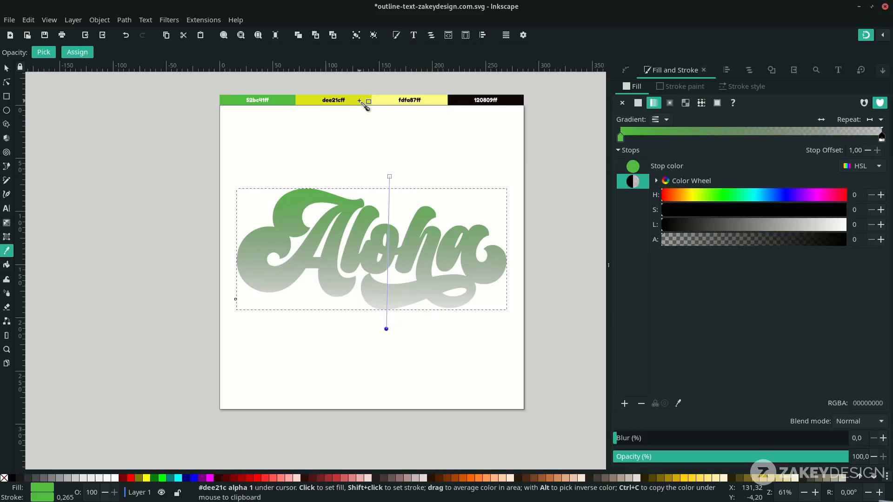
{"action": "left_click", "coordinate": [332, 99]}
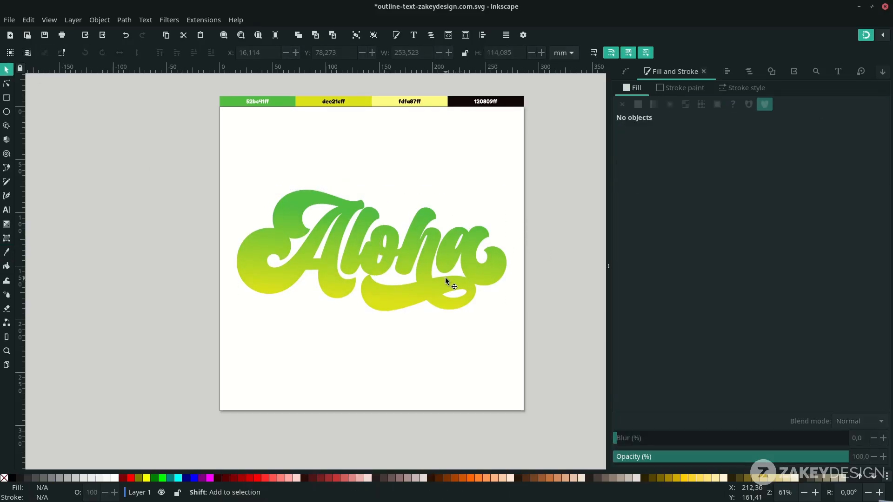
- Fill the lettering copy with near-black 120809 and outset it into a thick outline
{"action": "scroll", "scroll_direction": "down", "scroll_amount": 3}
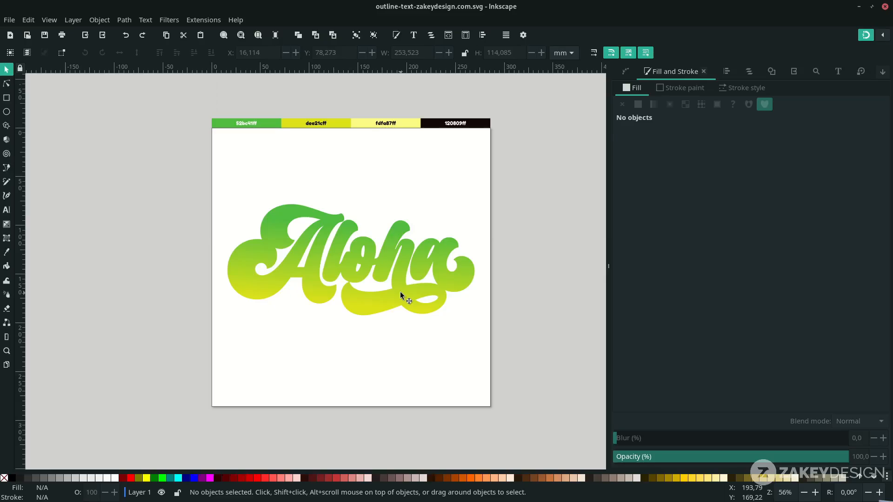
{"action": "left_click", "coordinate": [376, 257]}
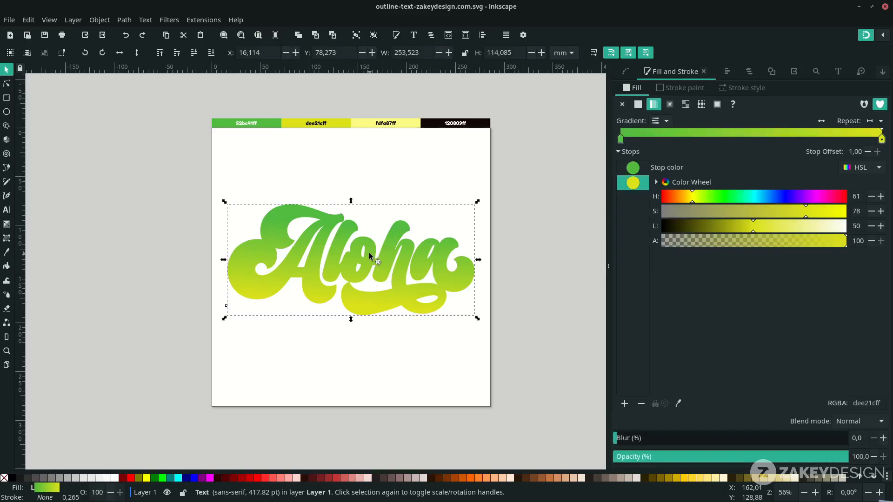
{"action": "mouse_move", "coordinate": [391, 268]}
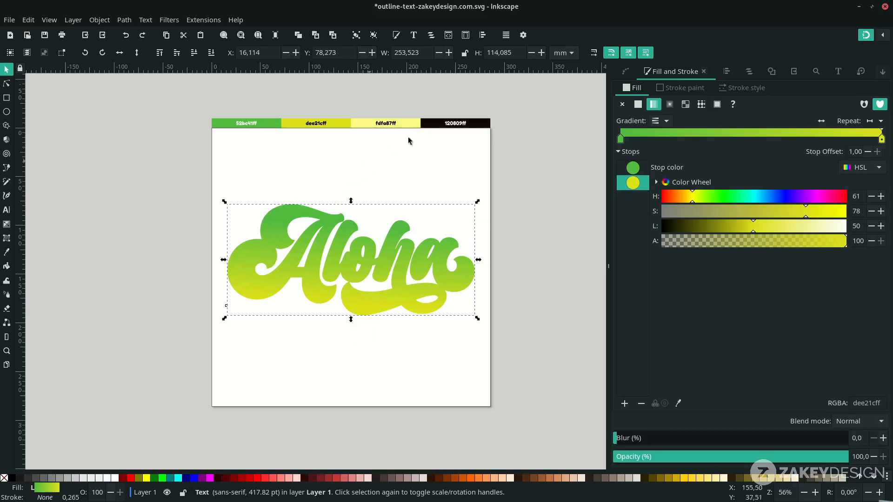
{"action": "left_click", "coordinate": [8, 251]}
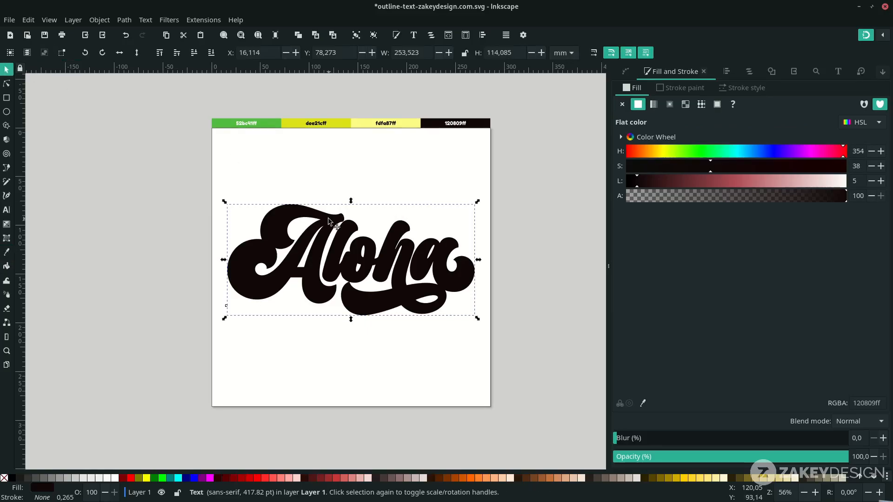
{"action": "mouse_move", "coordinate": [125, 31]}
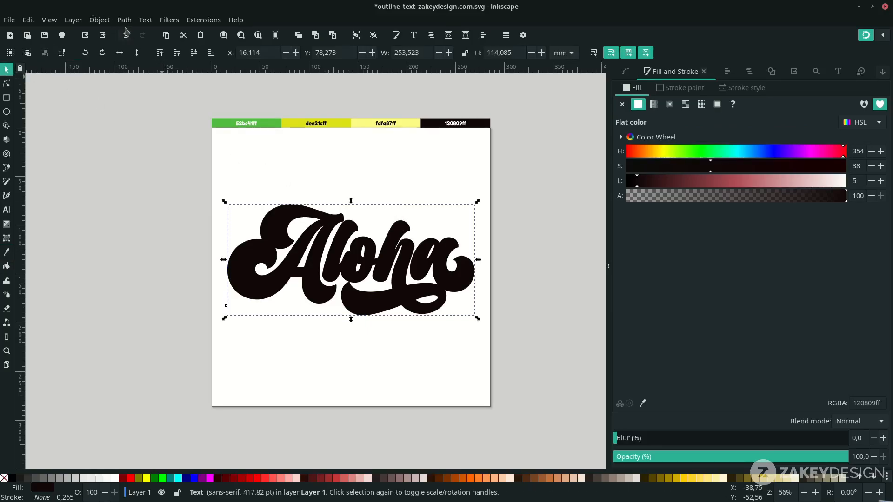
{"action": "left_click", "coordinate": [124, 19]}
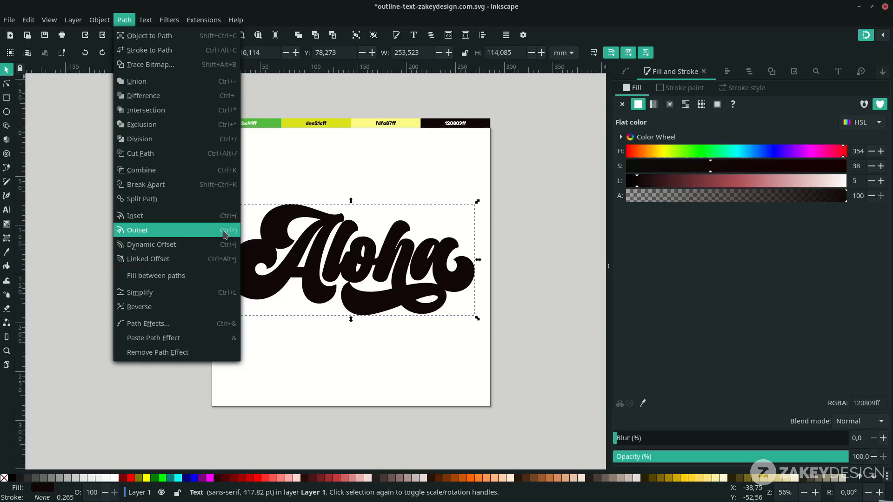
{"action": "mouse_move", "coordinate": [235, 235]}
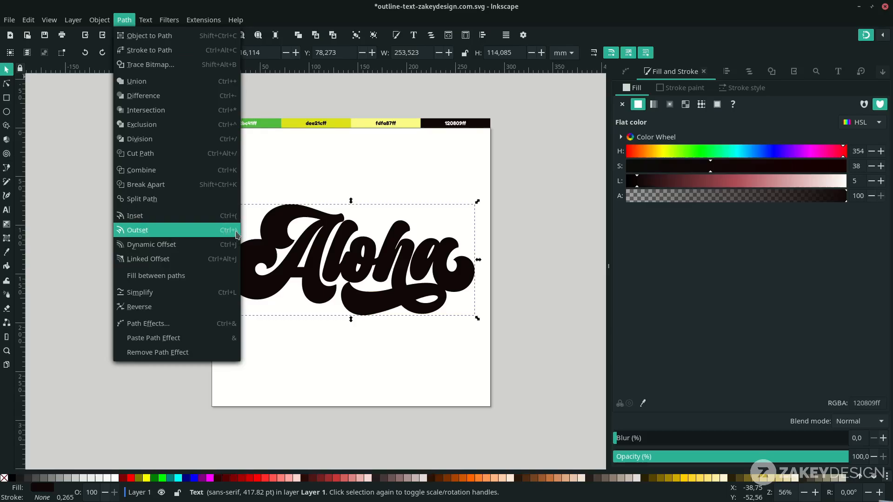
{"action": "left_click", "coordinate": [137, 229]}
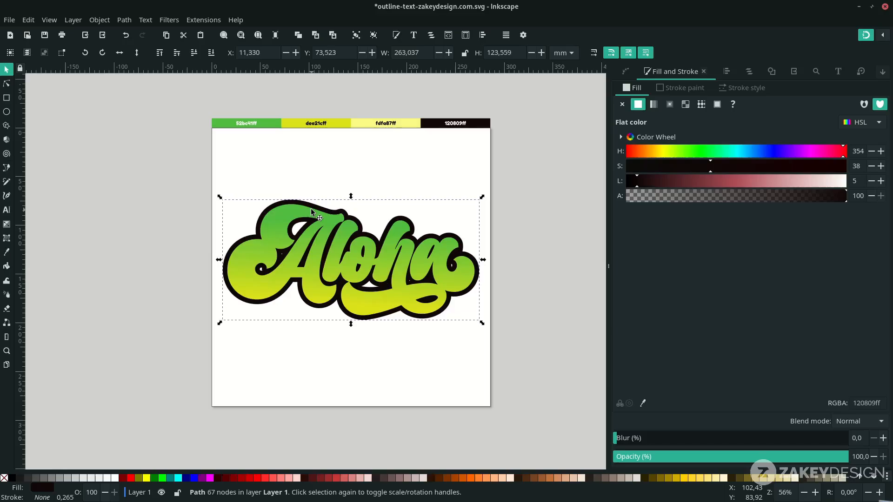
- Select the outline and lettering, then lower the dark shadow shape to the bottom
{"action": "left_click", "coordinate": [344, 353]}
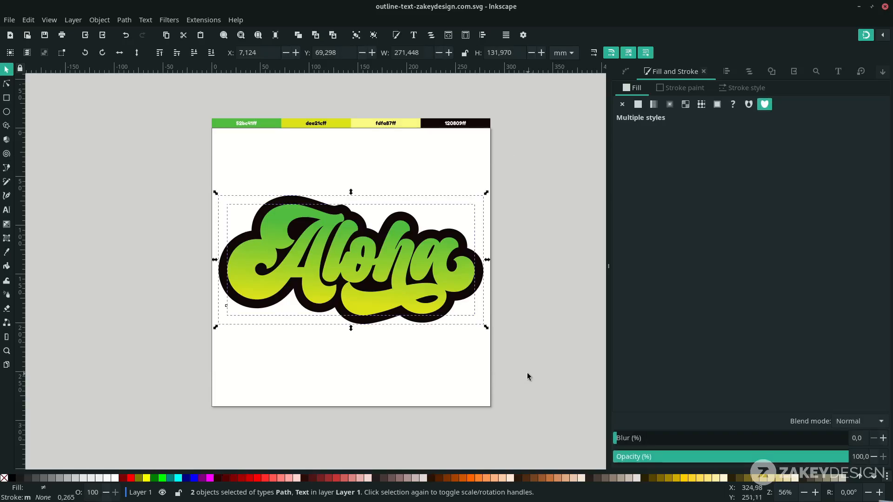
{"action": "mouse_move", "coordinate": [216, 197]}
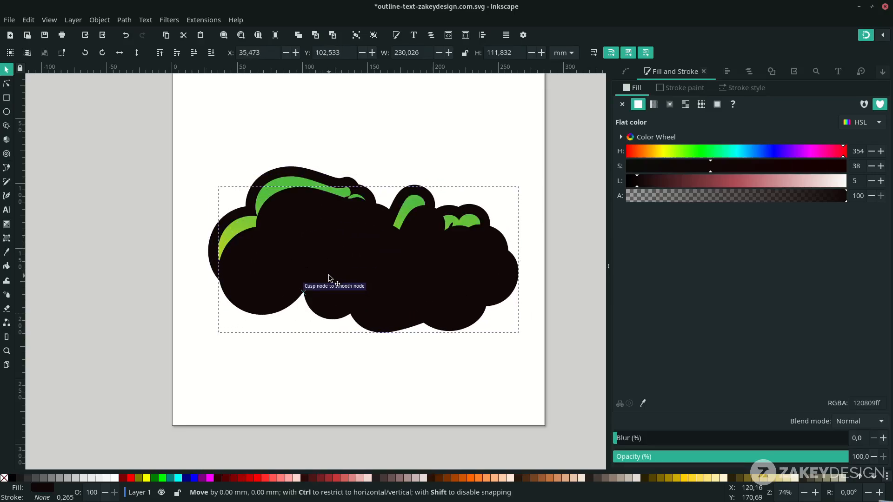
{"action": "mouse_move", "coordinate": [325, 273]}
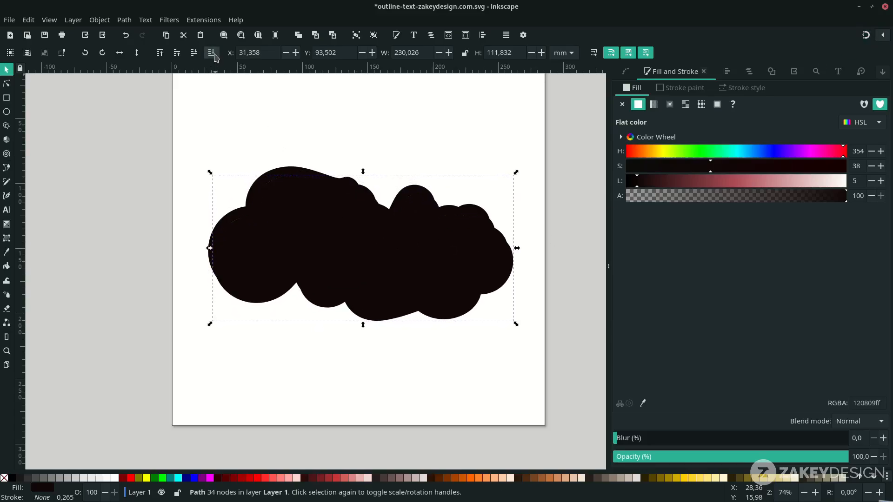
{"action": "mouse_move", "coordinate": [212, 53]}
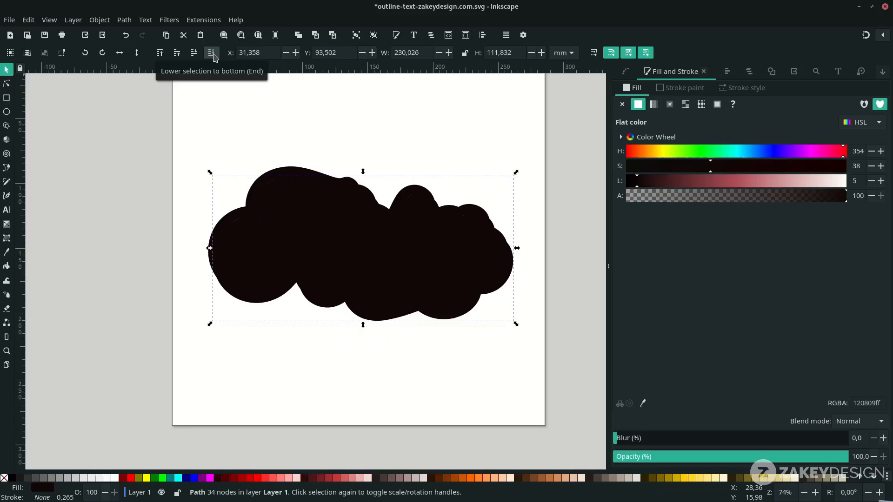
{"action": "left_click", "coordinate": [211, 53]}
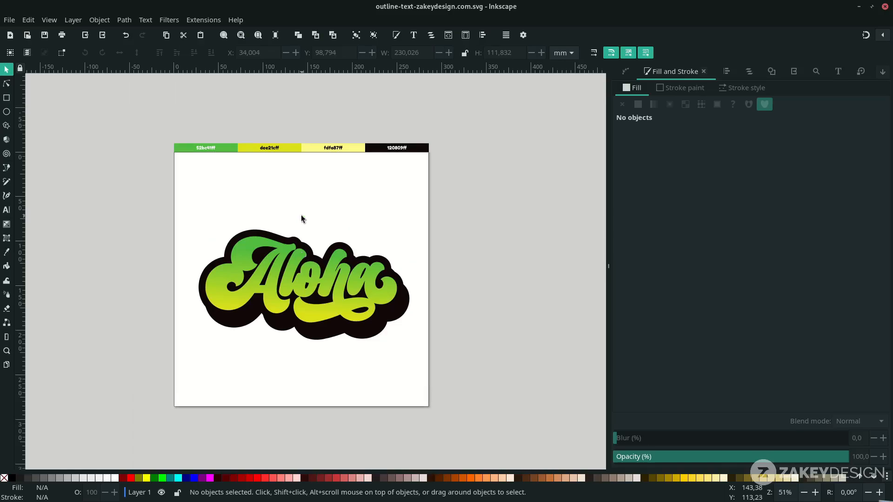
{"action": "mouse_move", "coordinate": [239, 256]}
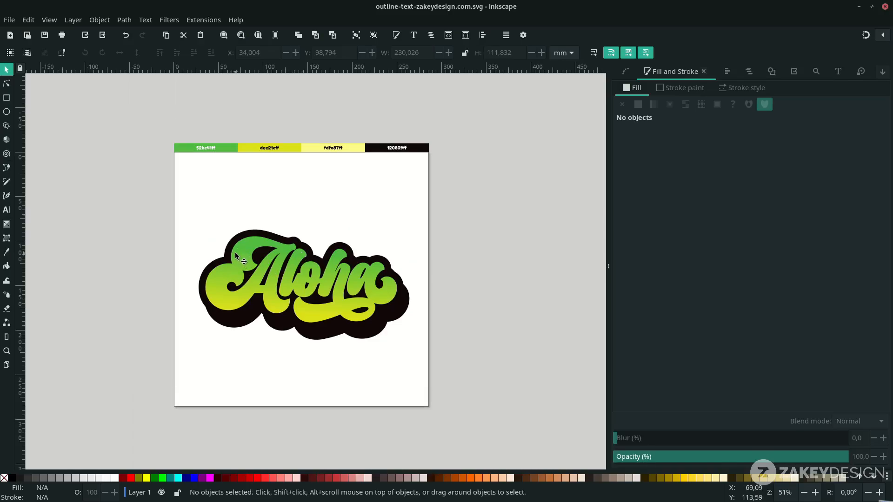
{"action": "mouse_move", "coordinate": [261, 260]}
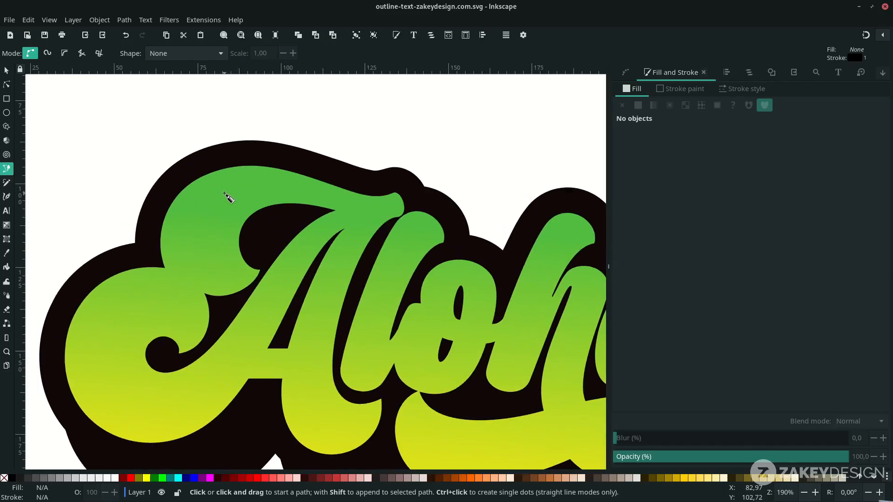
- Draw a closed crescent highlight path on the A's upper stroke with the Pen tool
{"action": "left_click", "coordinate": [210, 185]}
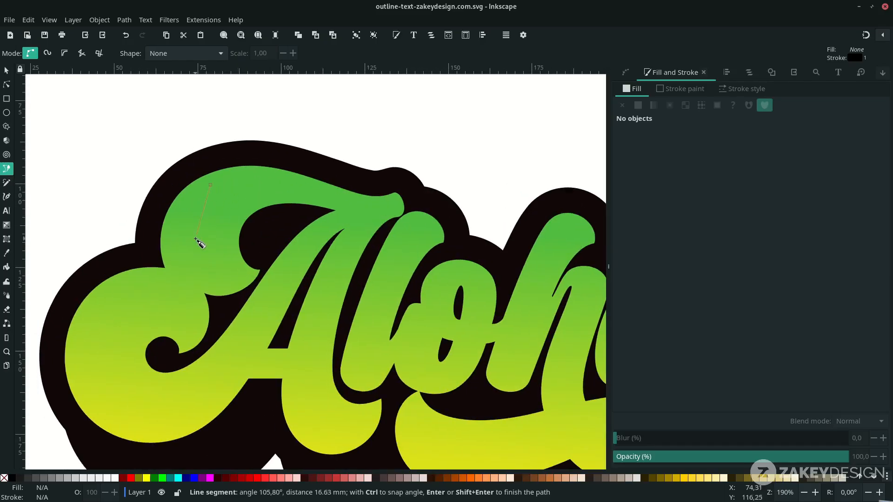
{"action": "mouse_move", "coordinate": [188, 271]}
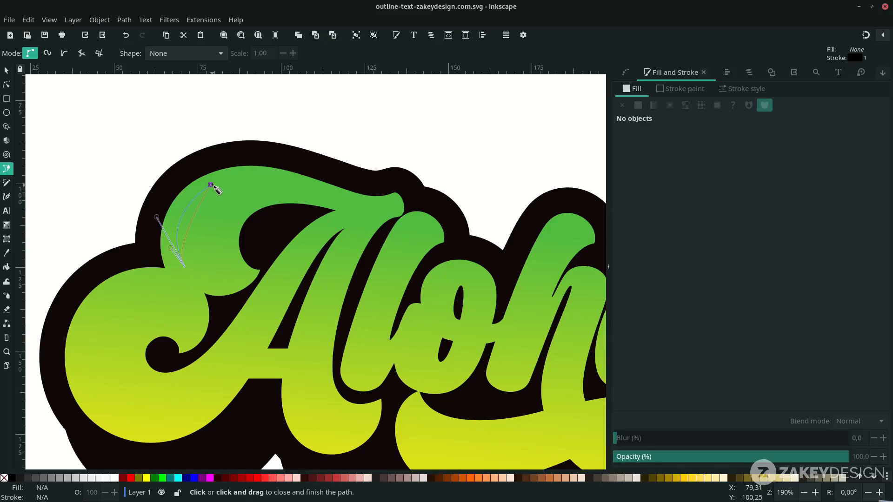
{"action": "left_click_drag", "start_coordinate": [213, 187], "coordinate": [268, 173]}
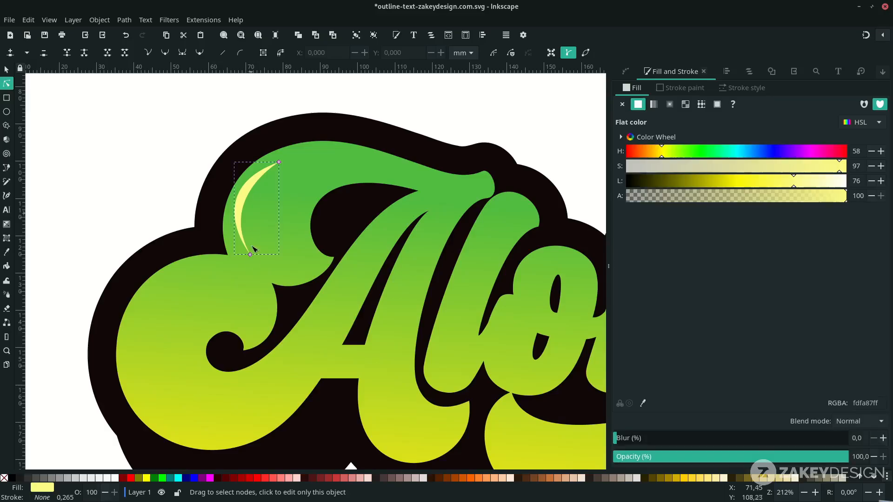
- Refine the first highlight's curve, add a stroke-free second highlight, and begin a third
{"action": "left_click", "coordinate": [249, 258]}
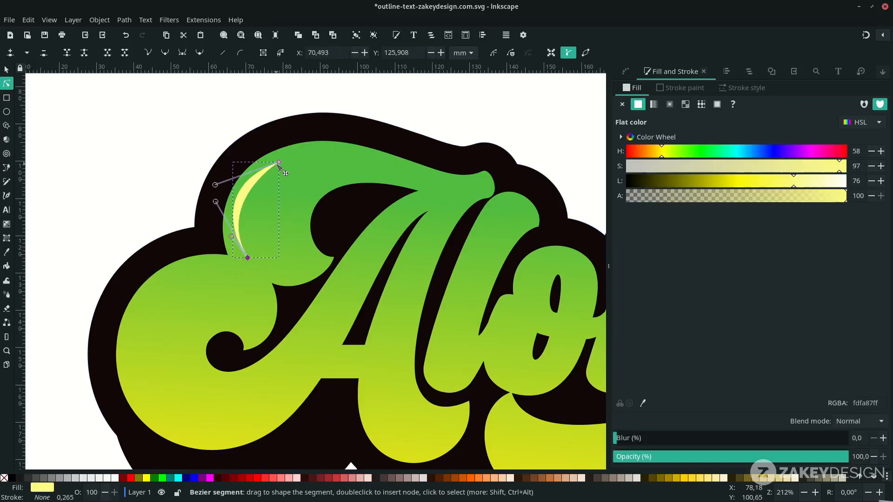
{"action": "left_click", "coordinate": [7, 169]}
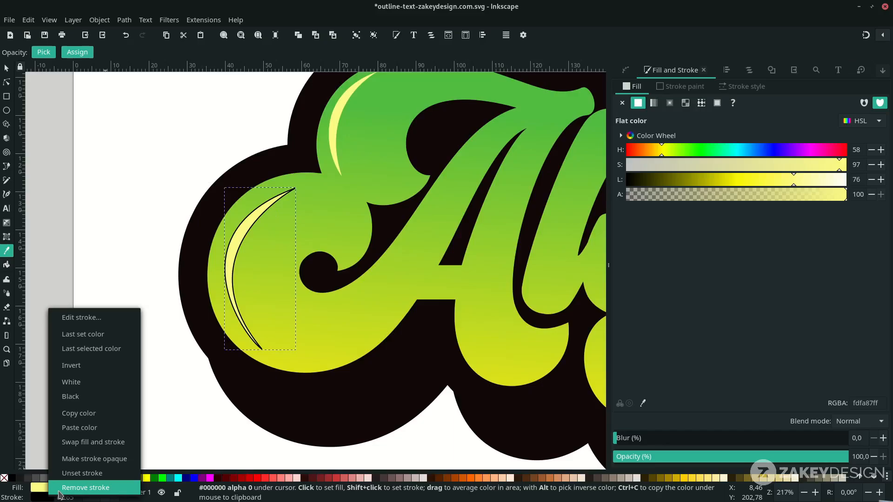
{"action": "left_click", "coordinate": [85, 487]}
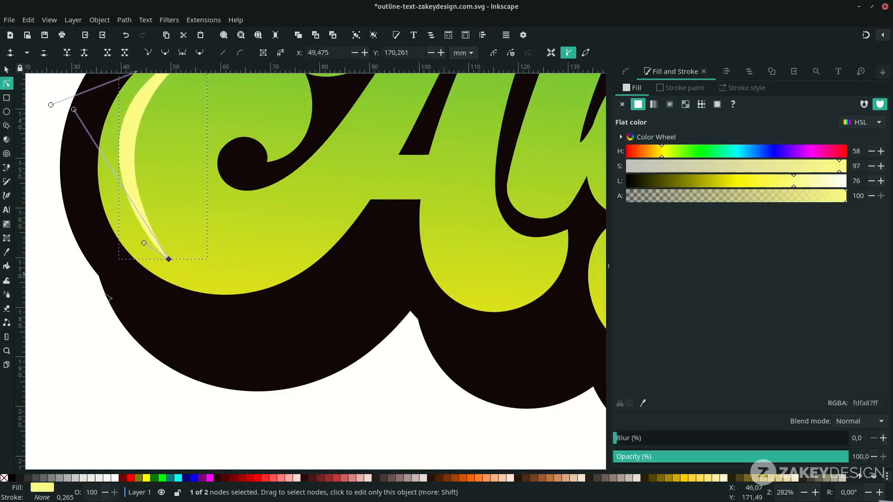
{"action": "scroll", "scroll_direction": "down", "scroll_amount": 3}
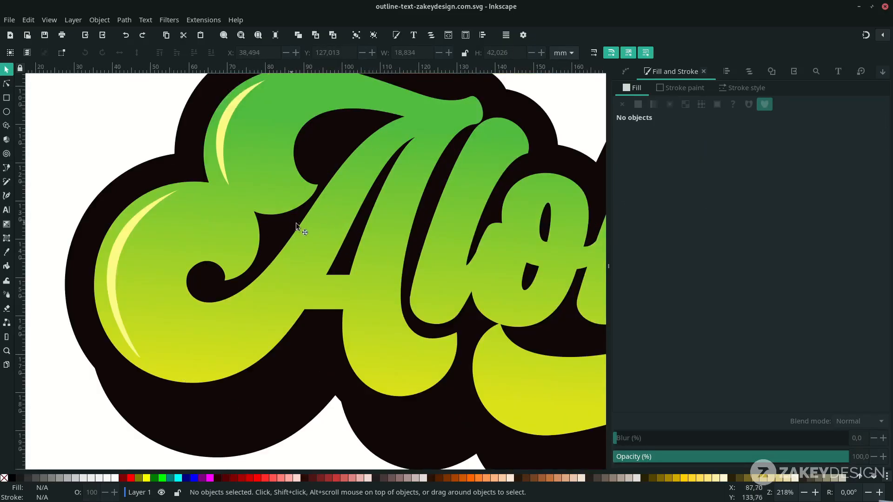
{"action": "left_click", "coordinate": [7, 169]}
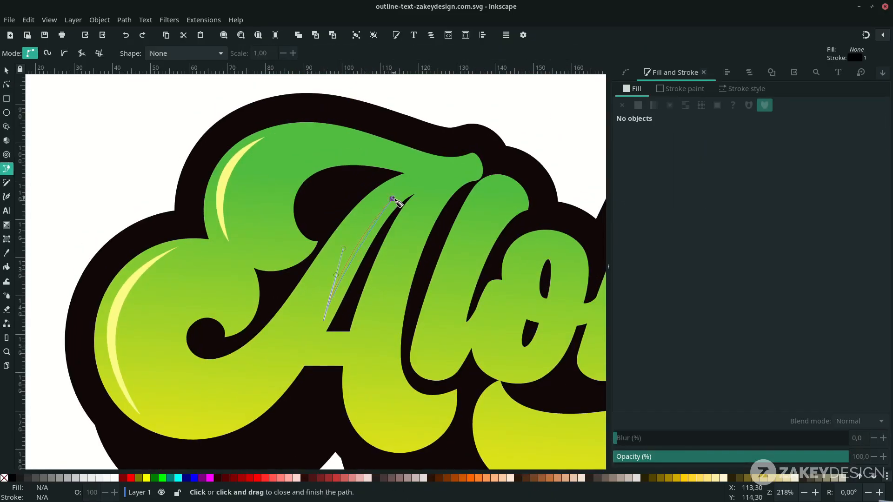